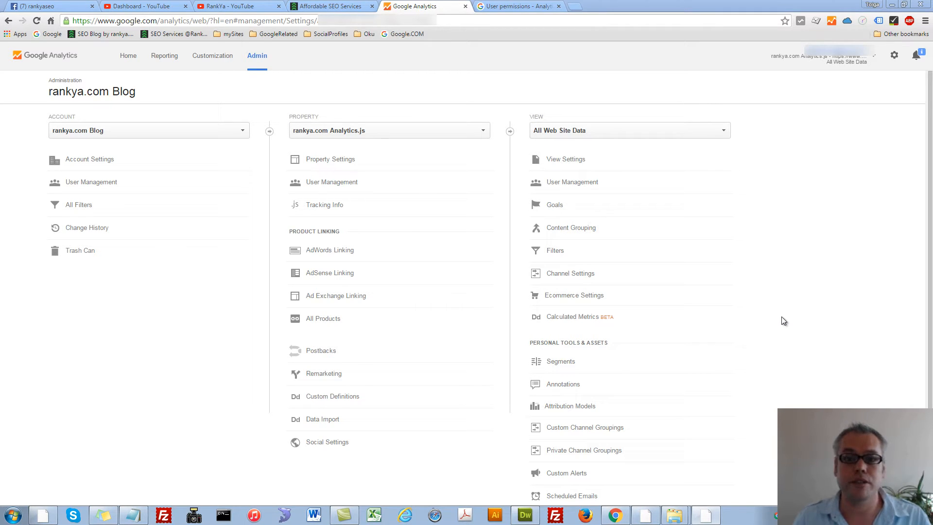
mouse_move(925, 117)
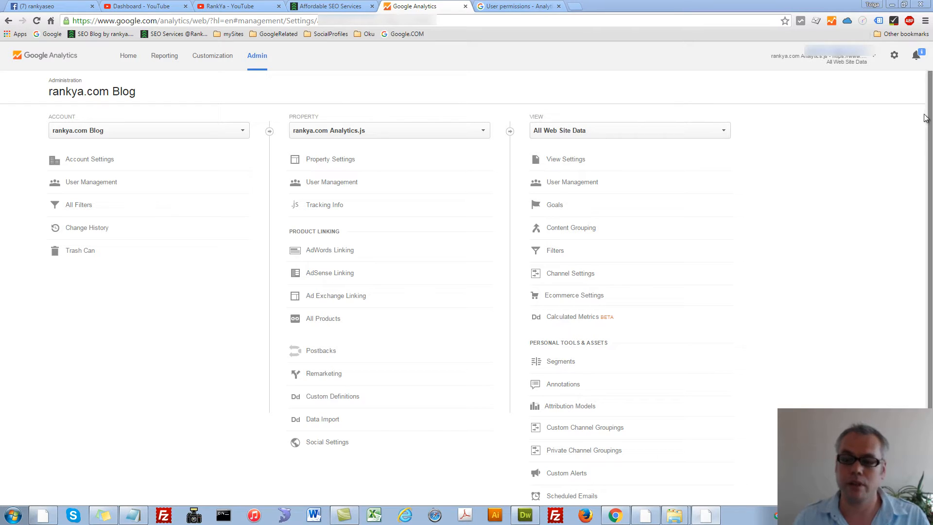
mouse_move(896, 122)
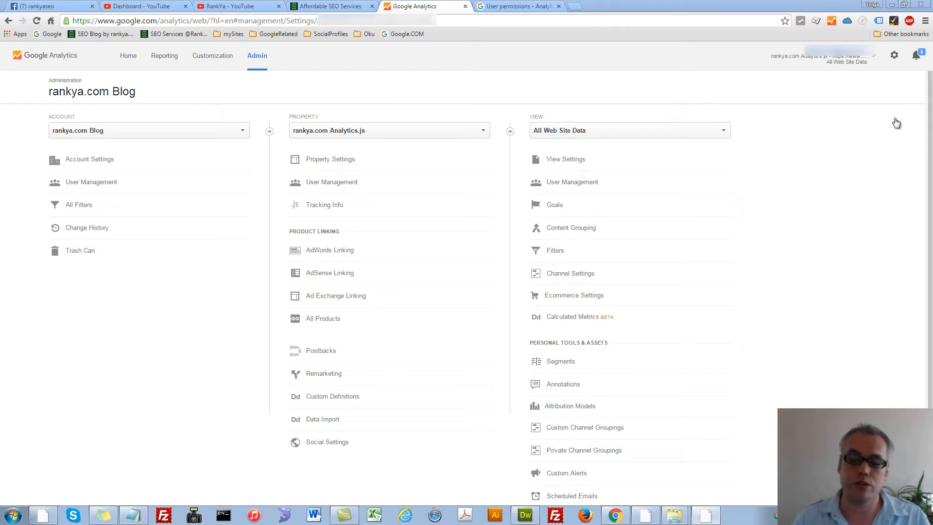
mouse_move(93, 95)
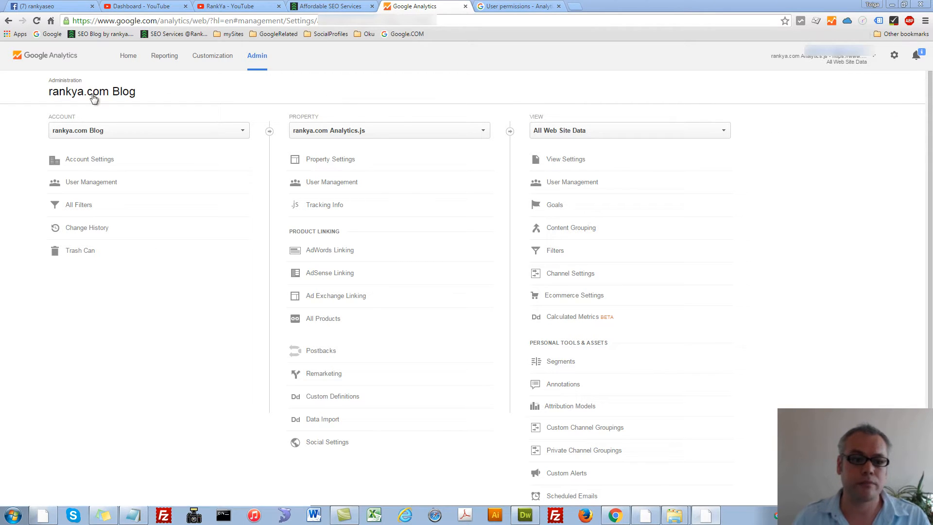
mouse_move(257, 56)
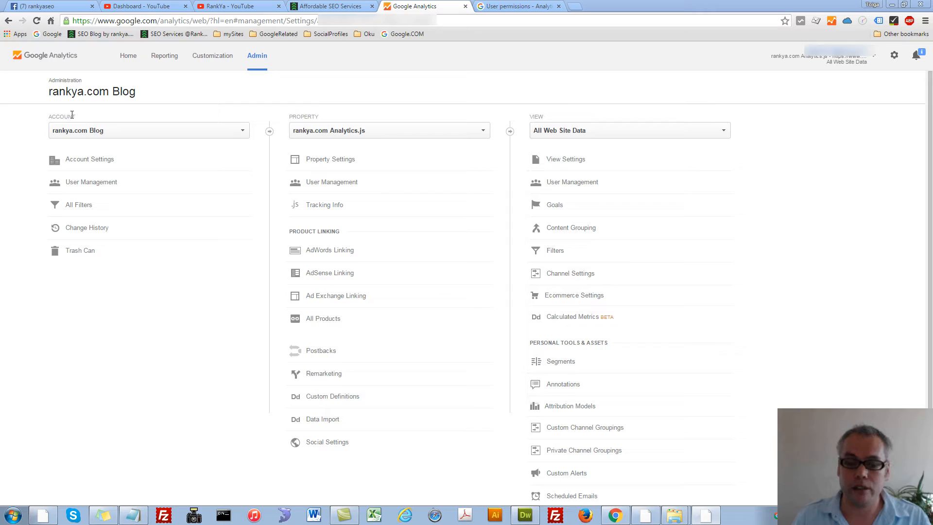
mouse_move(303, 121)
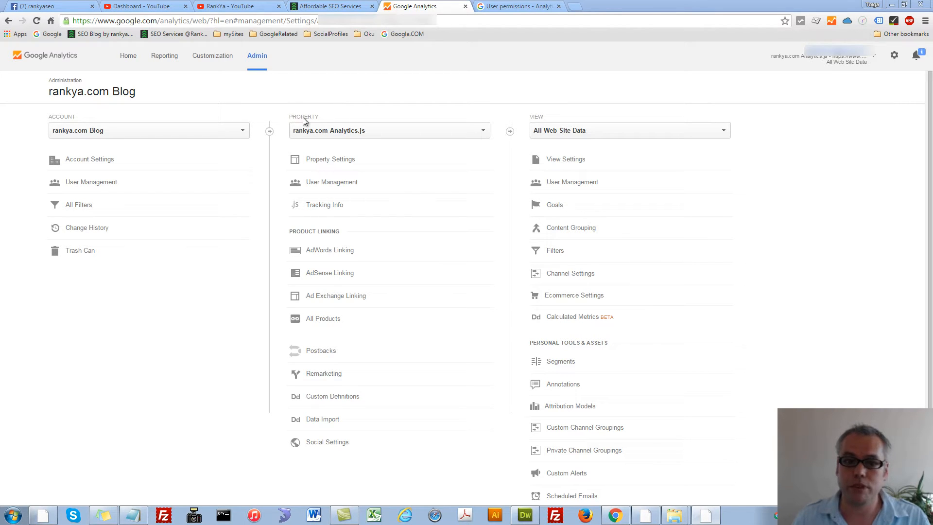
mouse_move(551, 121)
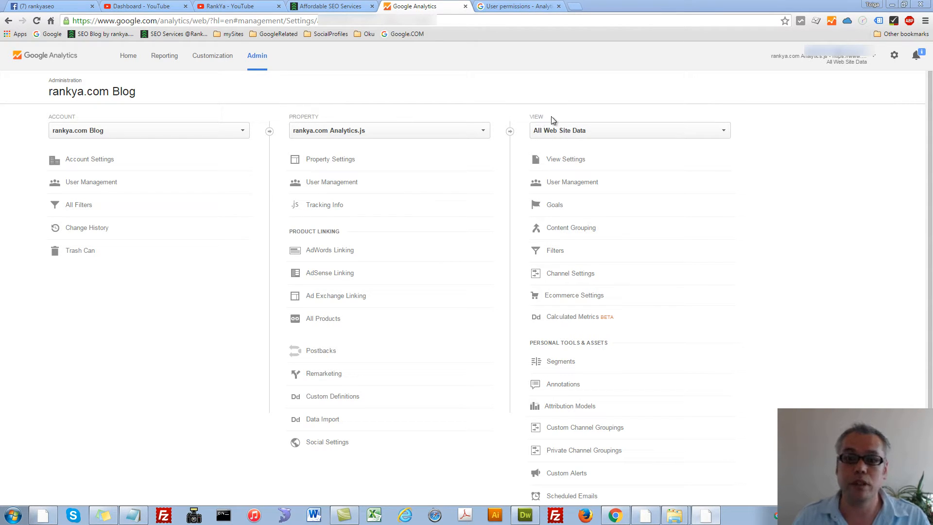
mouse_move(377, 96)
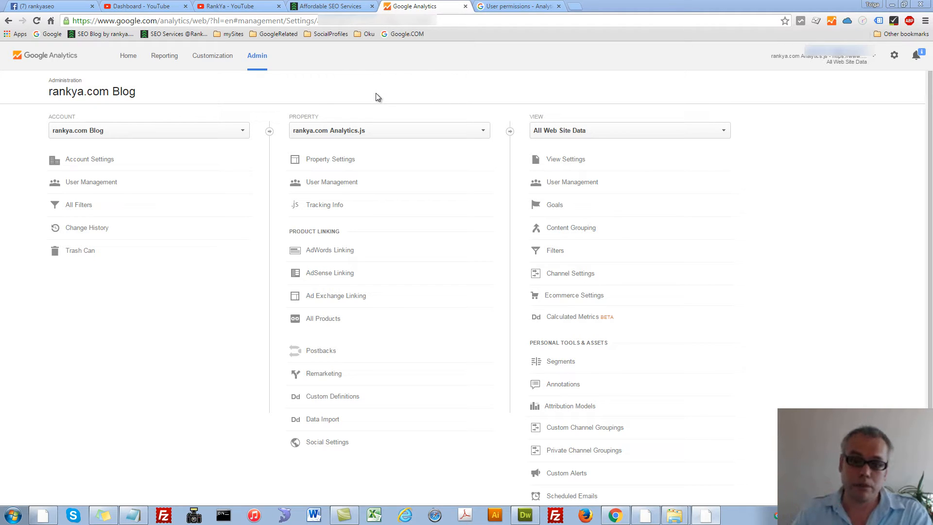
mouse_move(421, 88)
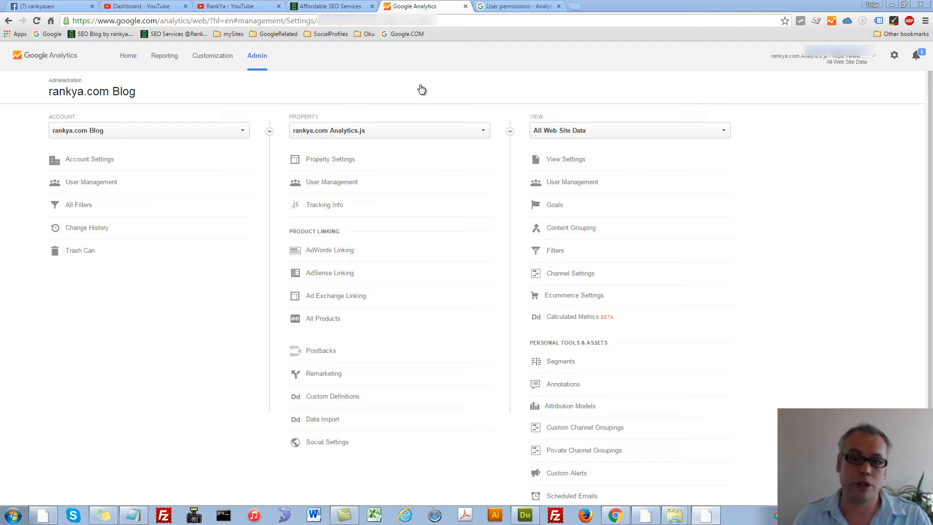
mouse_move(197, 130)
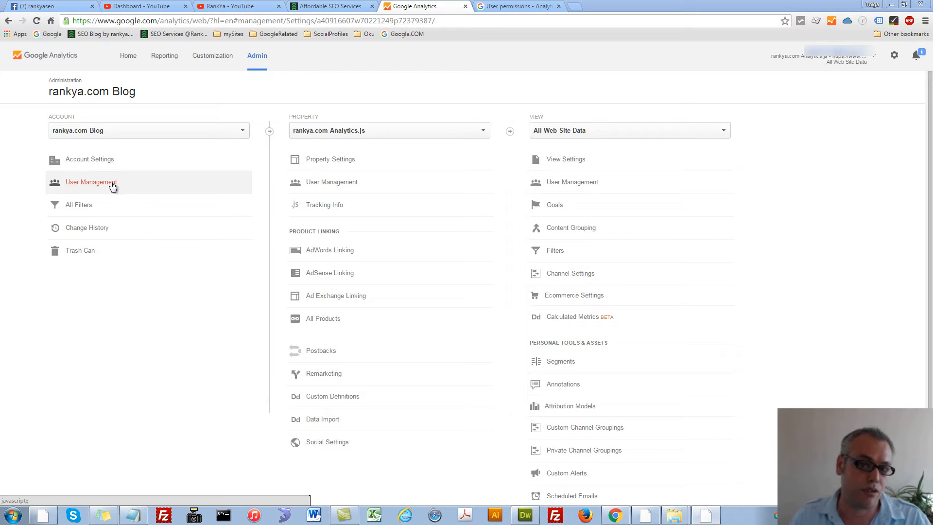
mouse_move(109, 205)
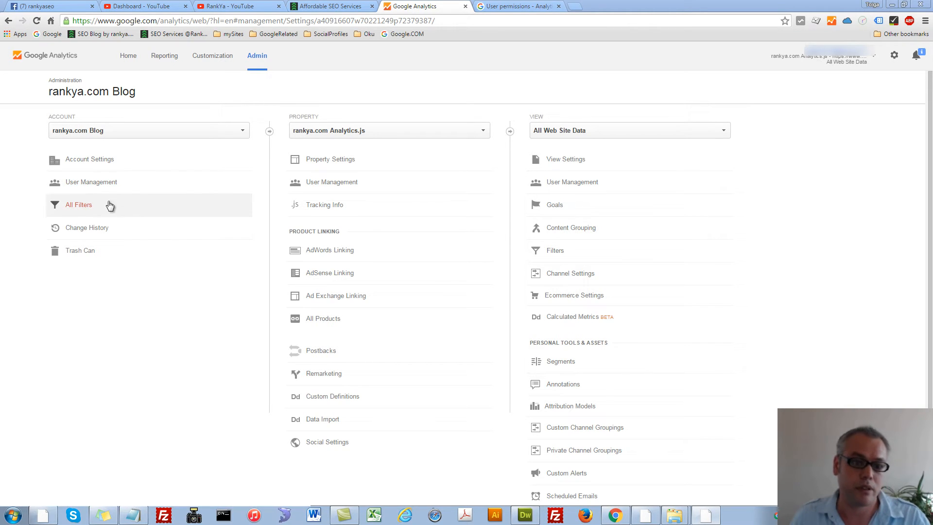
mouse_move(571, 182)
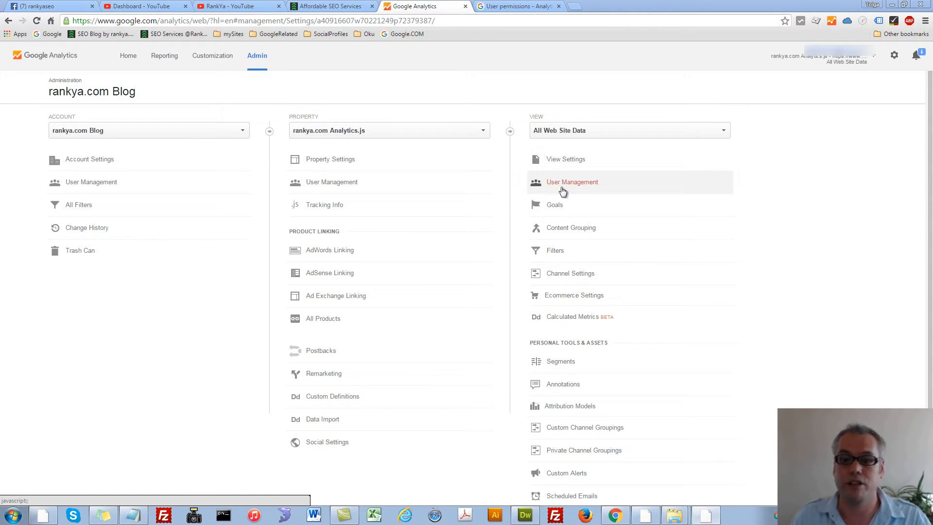
mouse_move(324, 205)
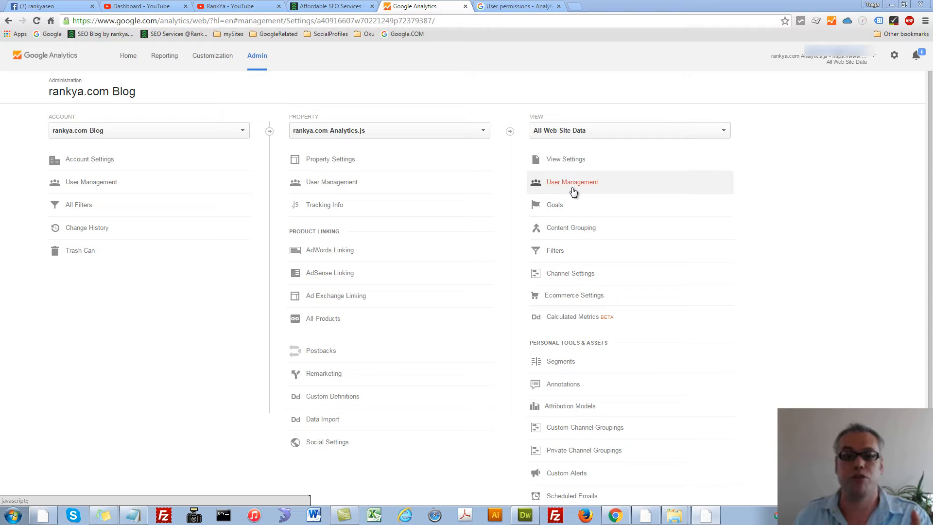
mouse_move(586, 186)
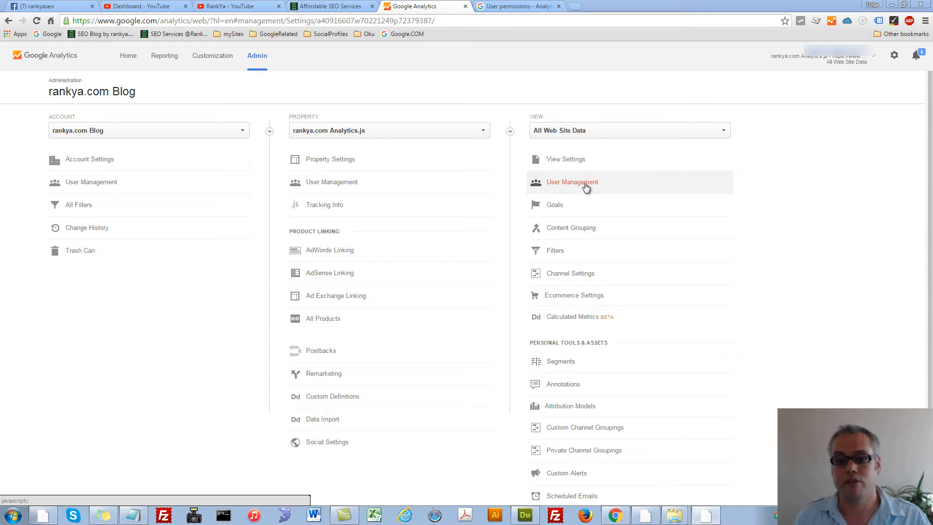
mouse_move(566, 188)
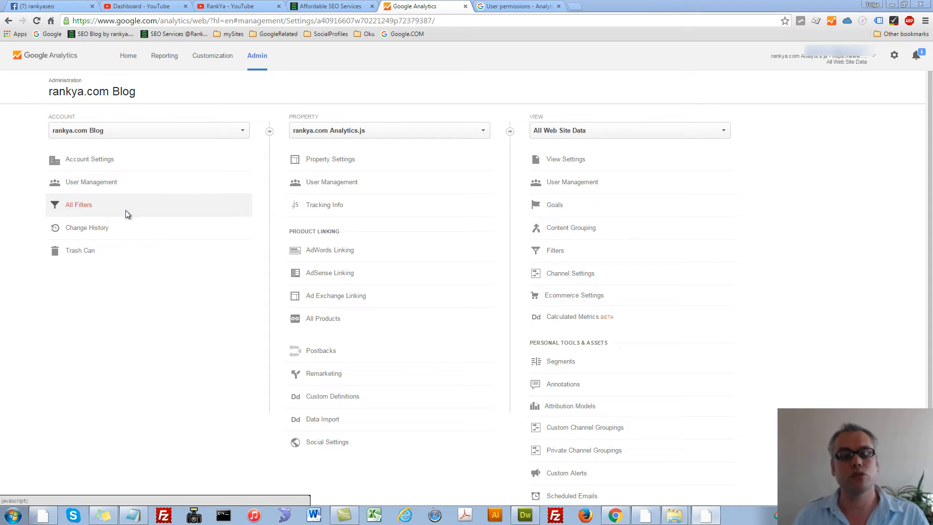
mouse_move(157, 297)
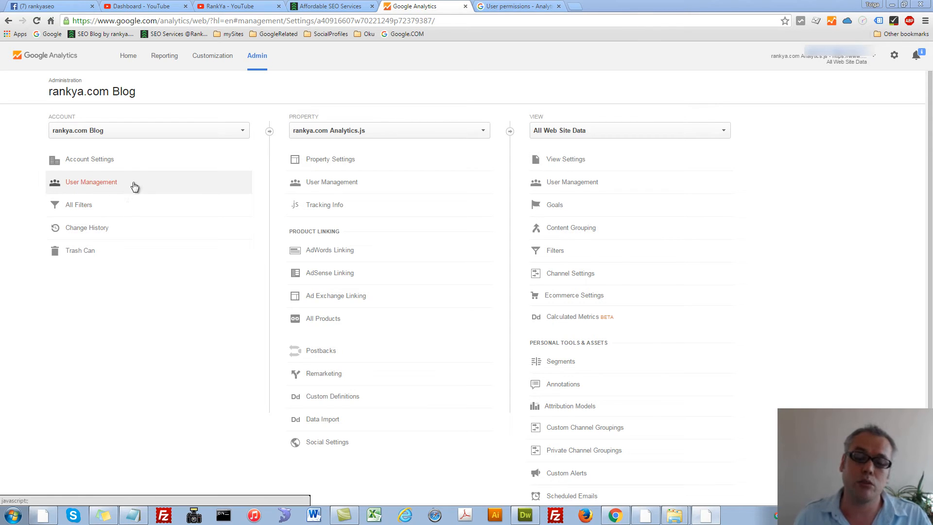
mouse_move(110, 186)
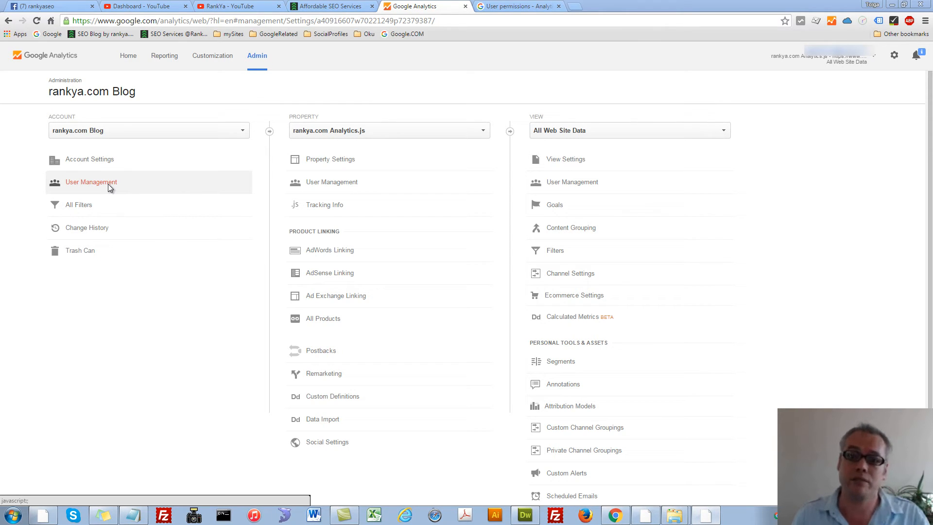
mouse_move(294, 117)
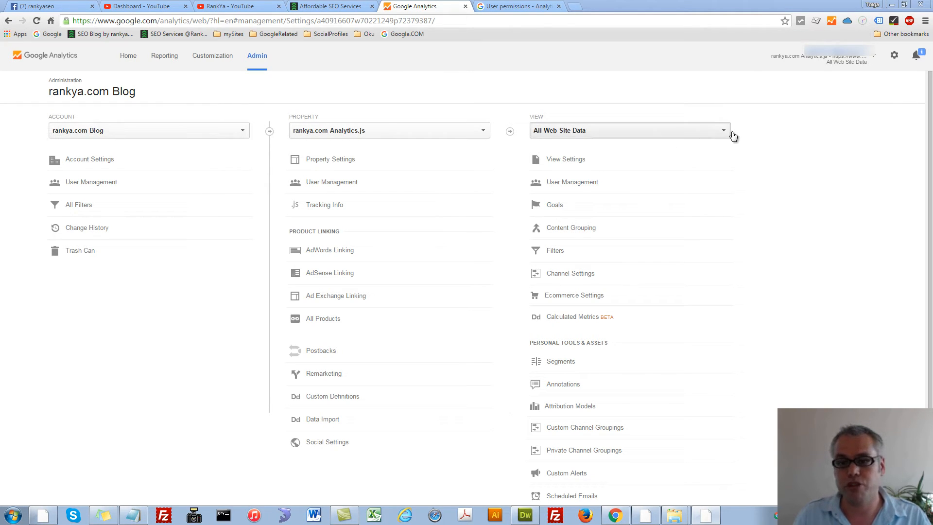
mouse_move(383, 204)
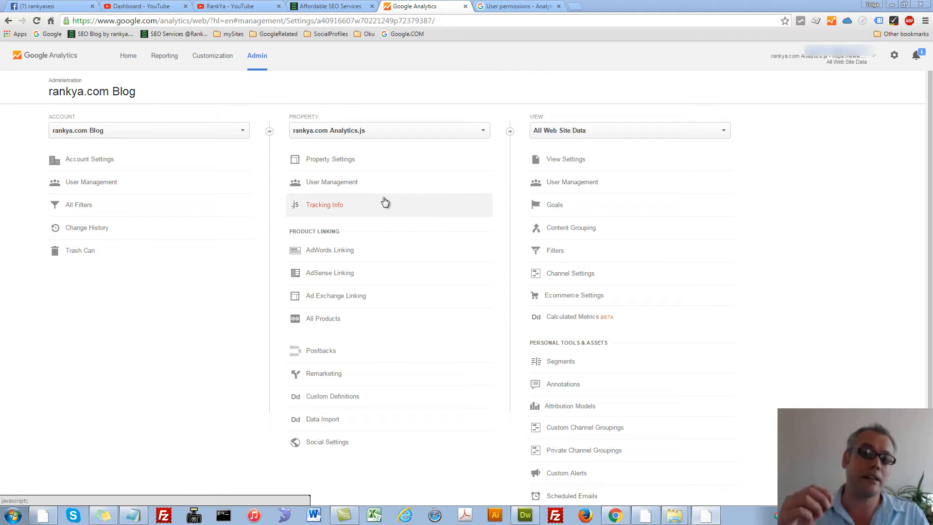
mouse_move(497, 183)
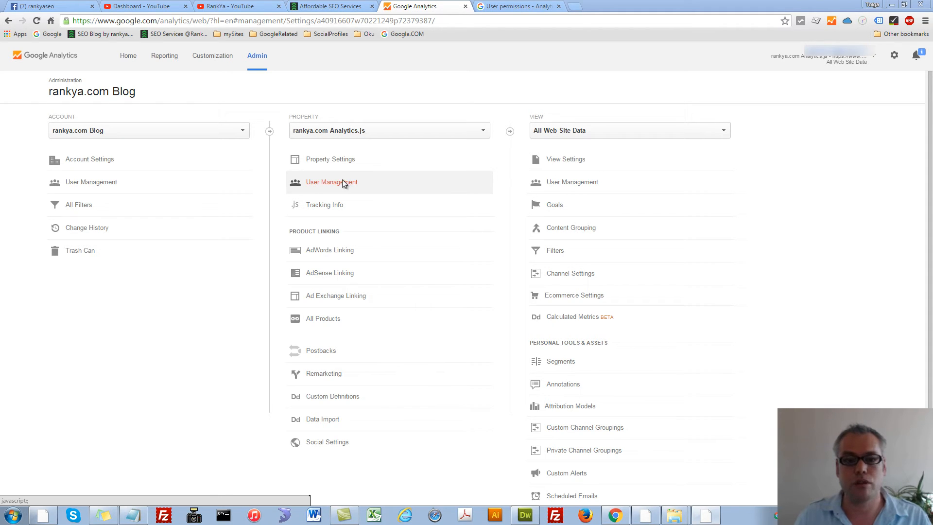
mouse_move(331, 181)
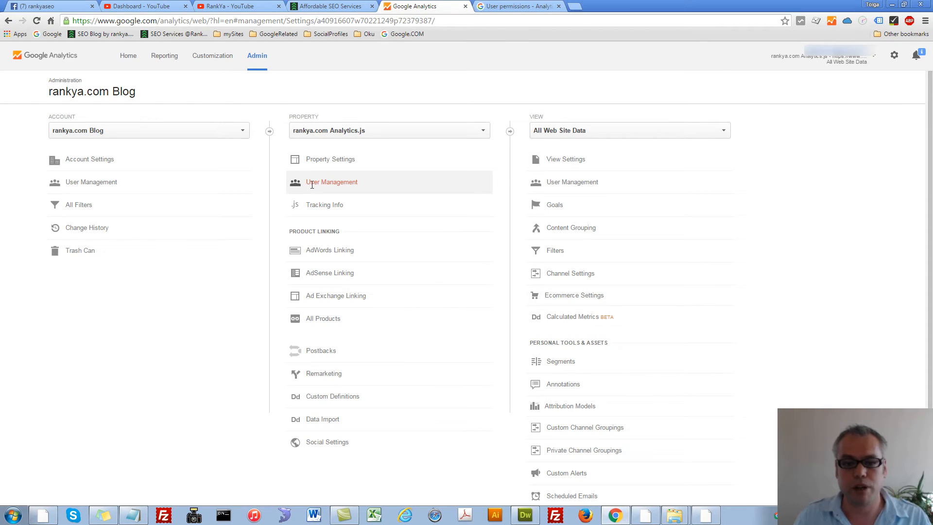
left_click(332, 181)
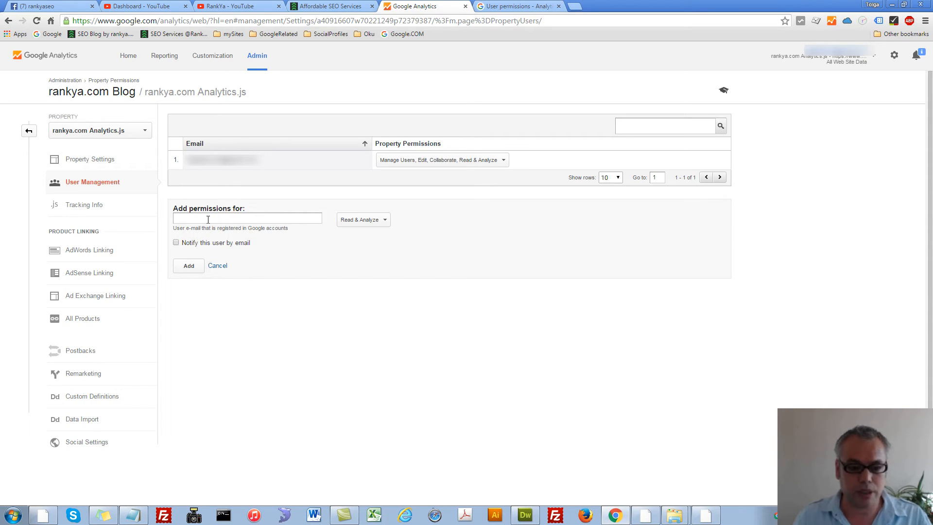
type("emailaddress@example.com")
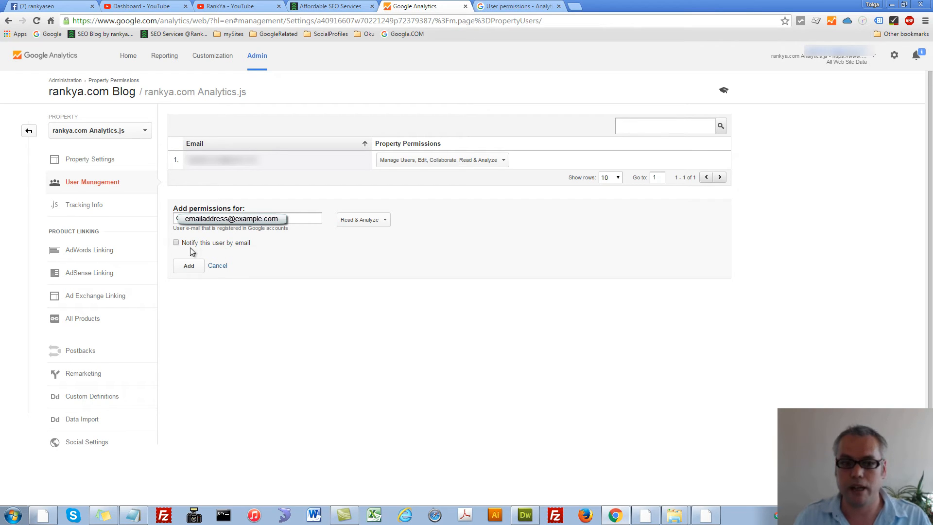
left_click(176, 242)
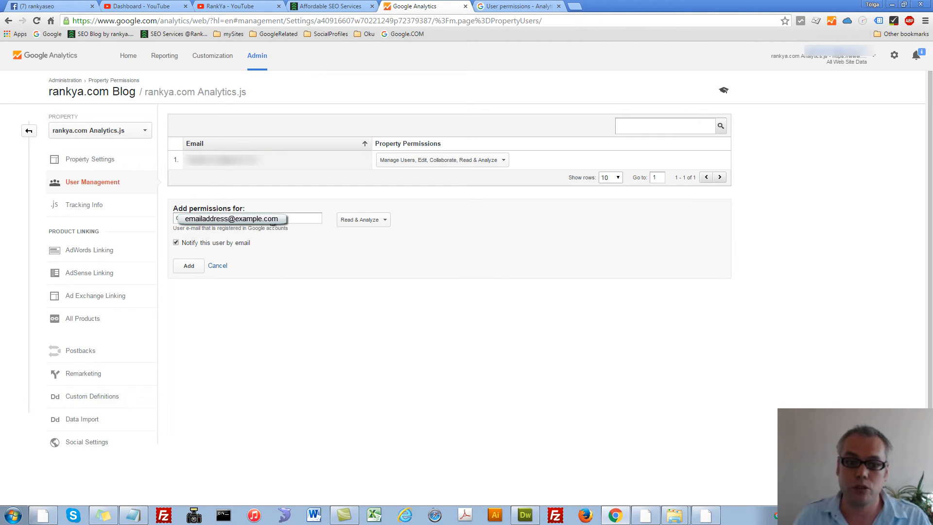
mouse_move(355, 239)
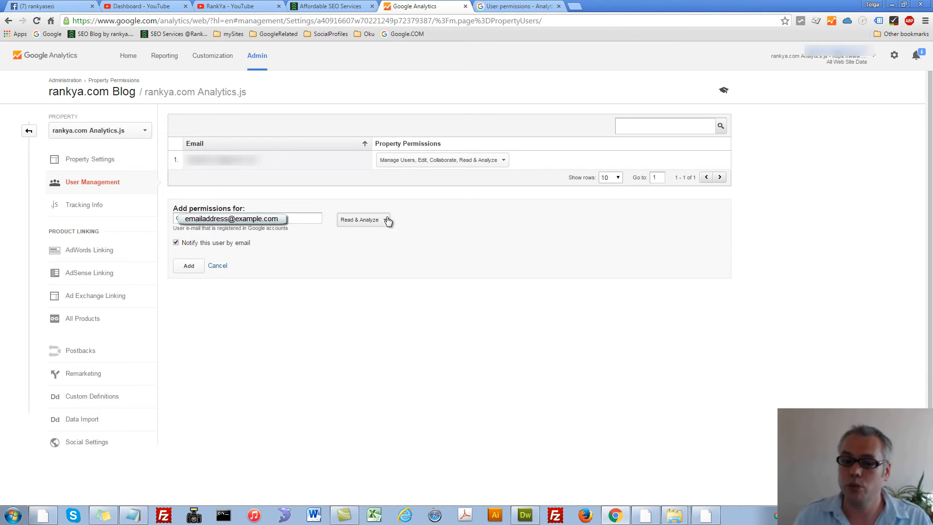
left_click(363, 220)
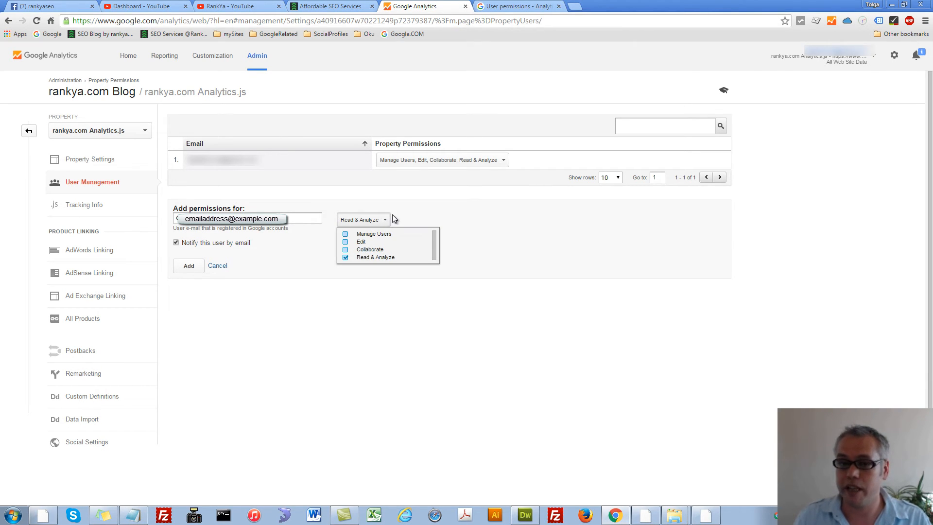
mouse_move(369, 249)
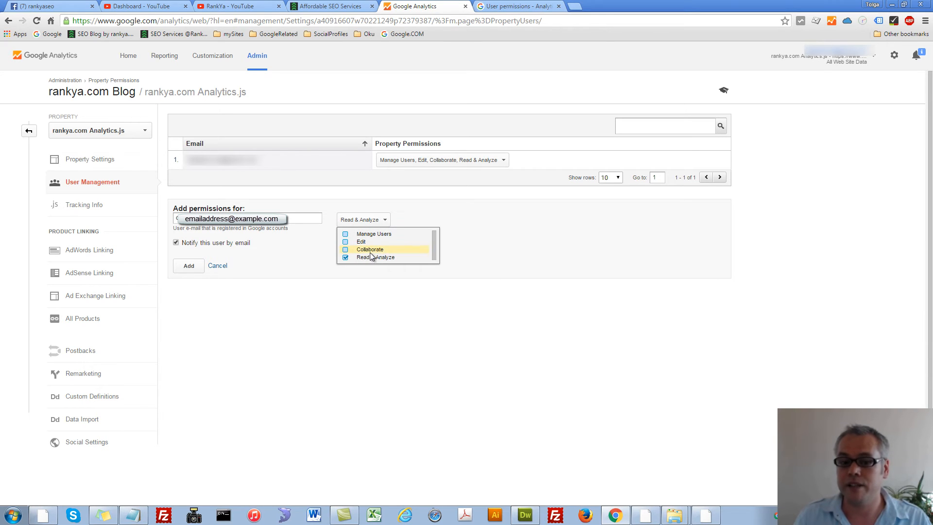
mouse_move(544, 228)
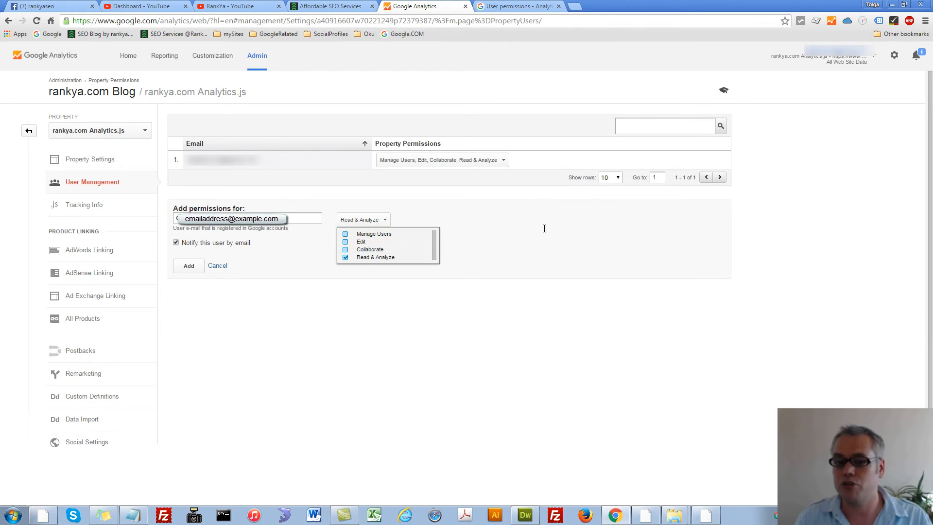
left_click(514, 6)
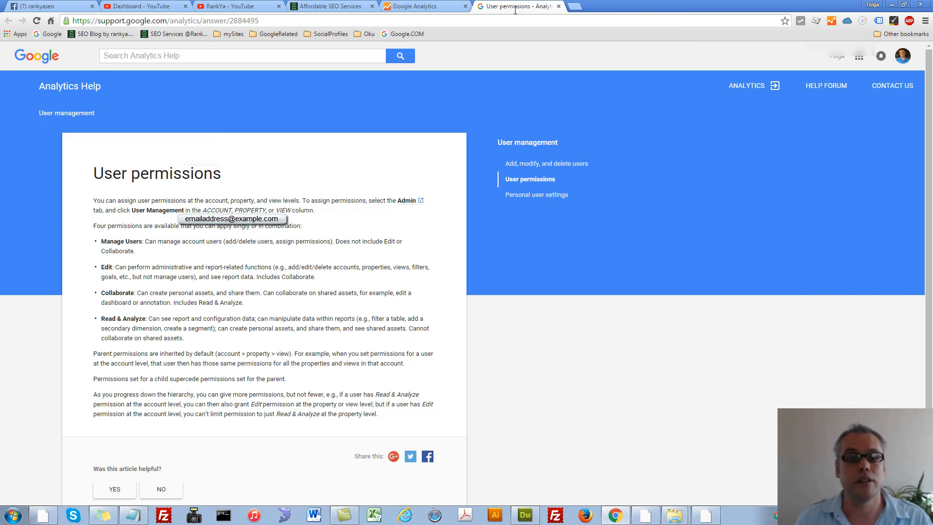
Read the User permissions help article, then return to the pending Analytics user form
left_click(164, 20)
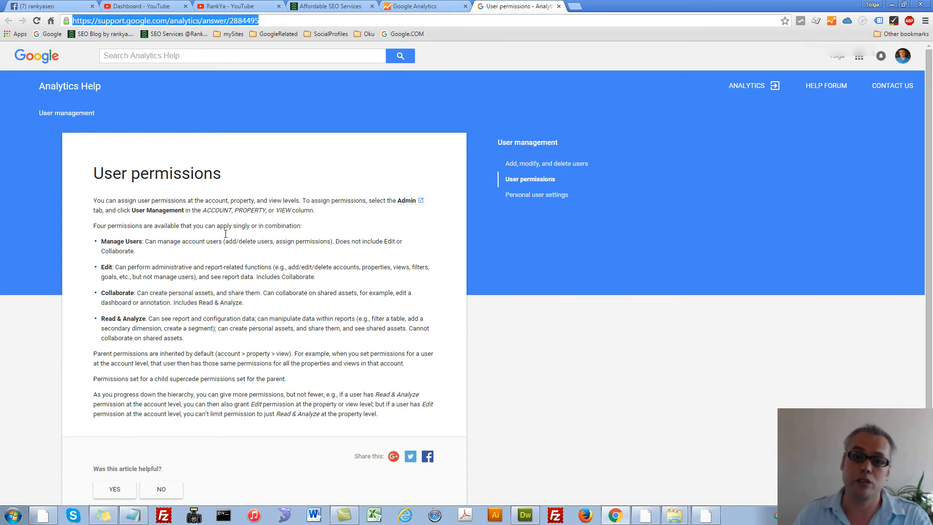
mouse_move(103, 245)
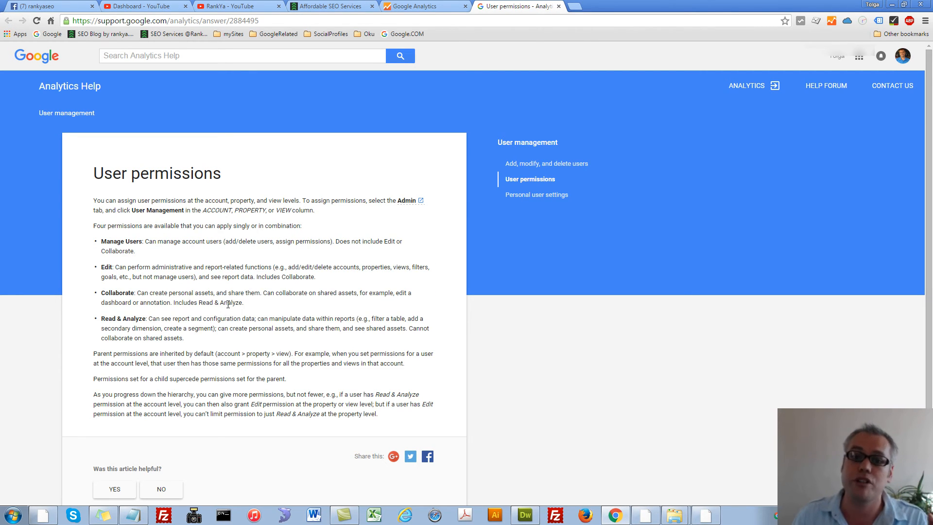
mouse_move(400, 113)
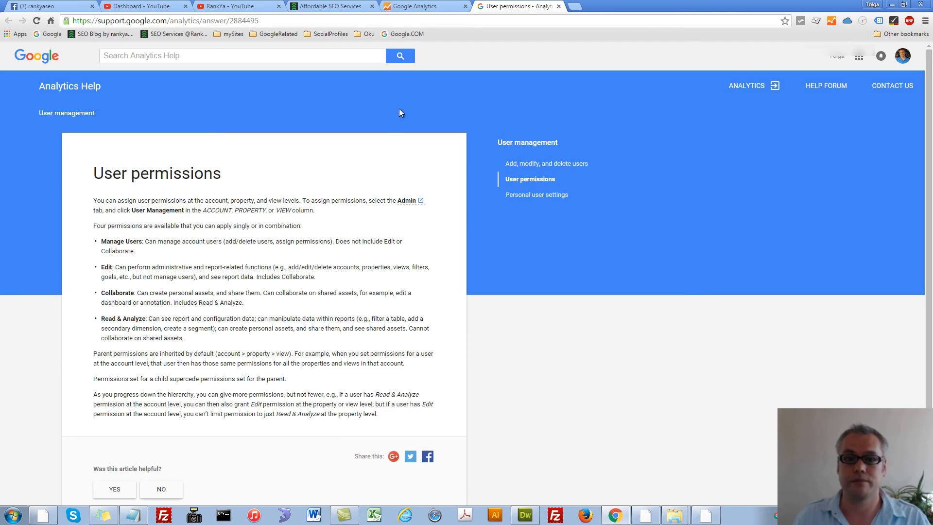
left_click(424, 7)
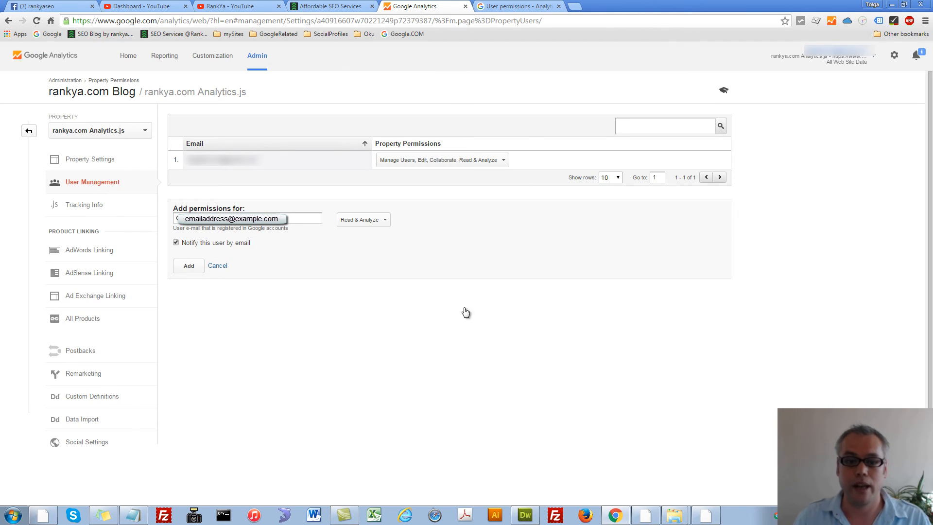
Add the user with Read & Analyze permission, see the Success banner, then go to RankYa YouTube
left_click(362, 219)
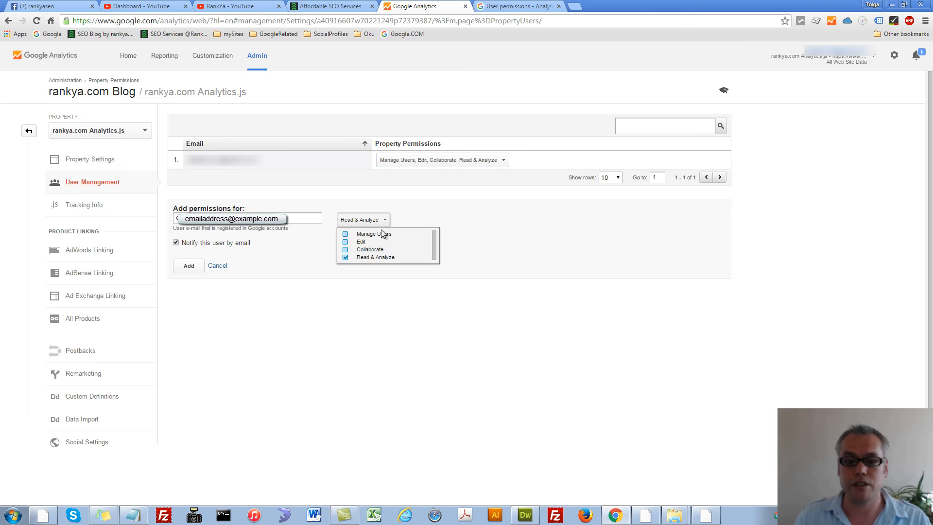
mouse_move(361, 241)
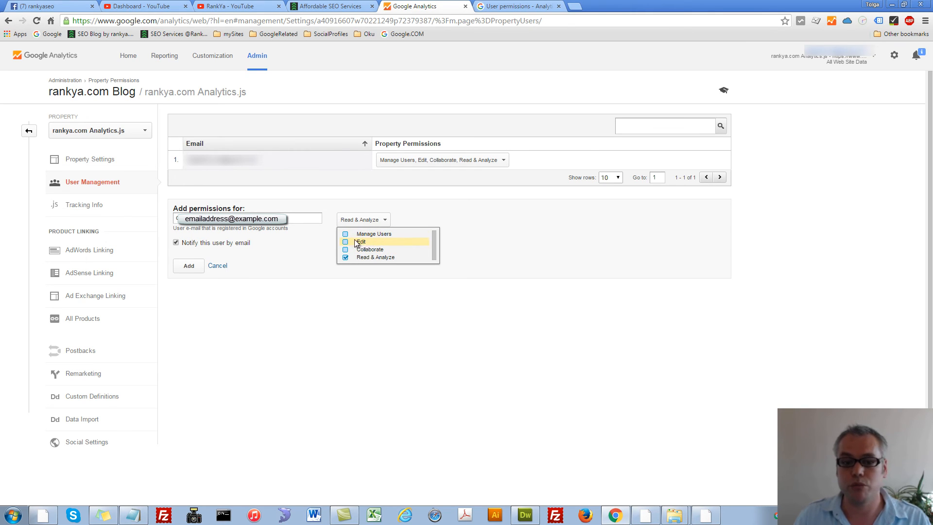
mouse_move(384, 240)
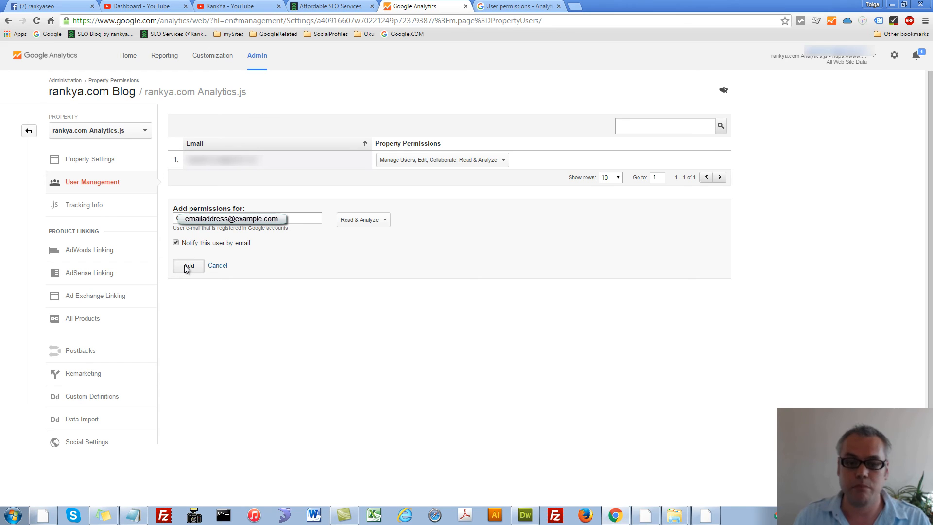
left_click(188, 266)
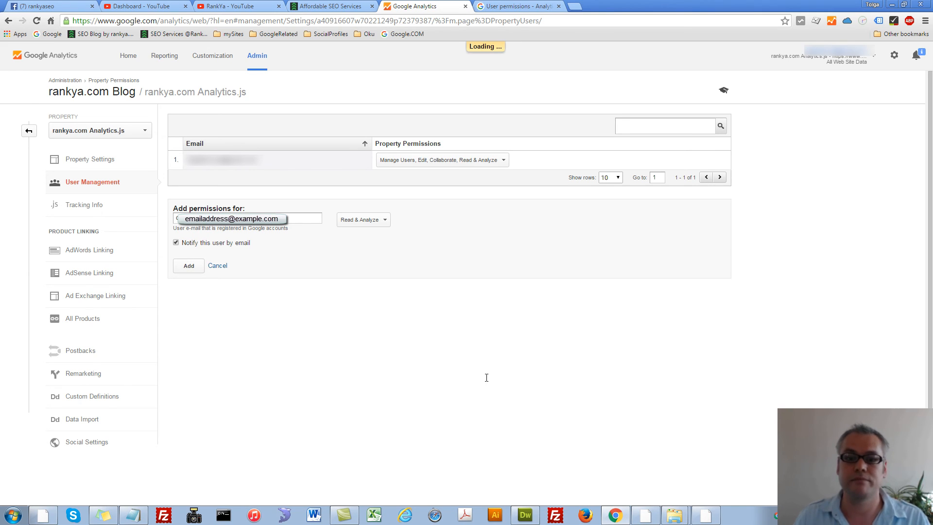
left_click(188, 265)
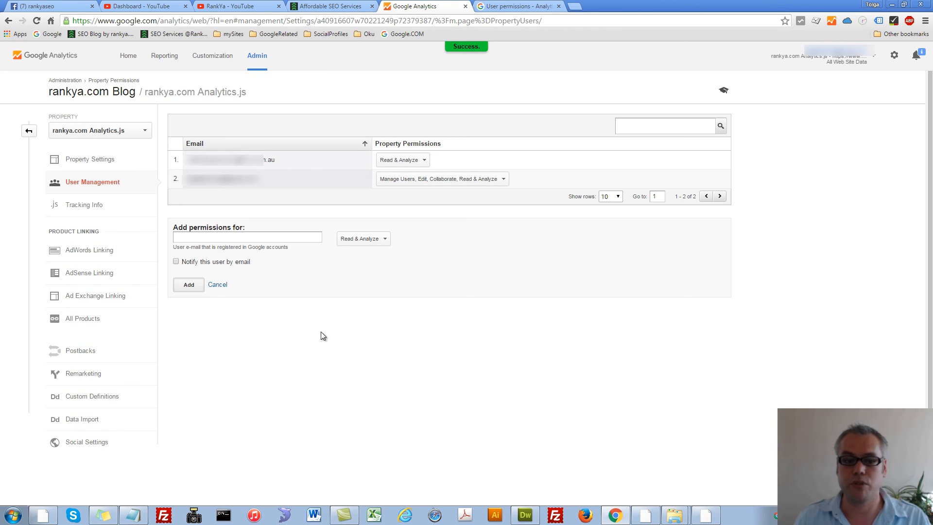
mouse_move(369, 334)
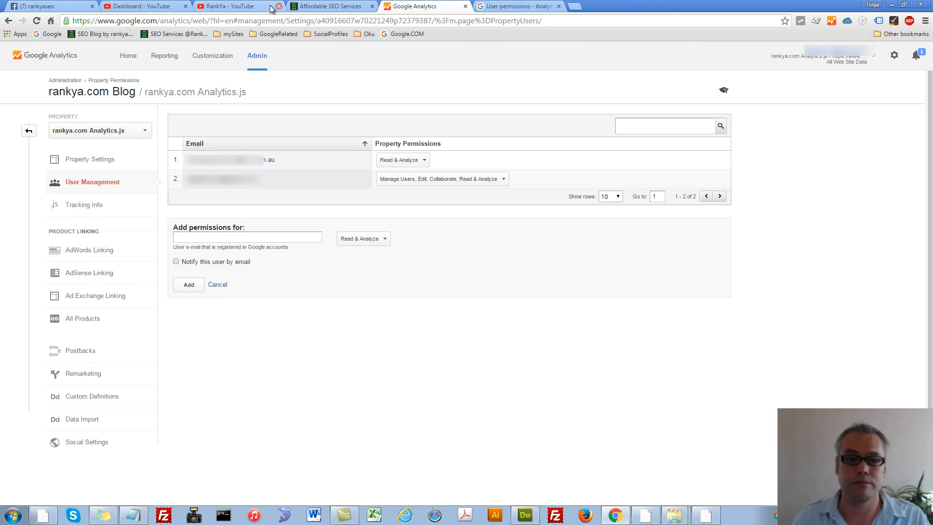
left_click(226, 6)
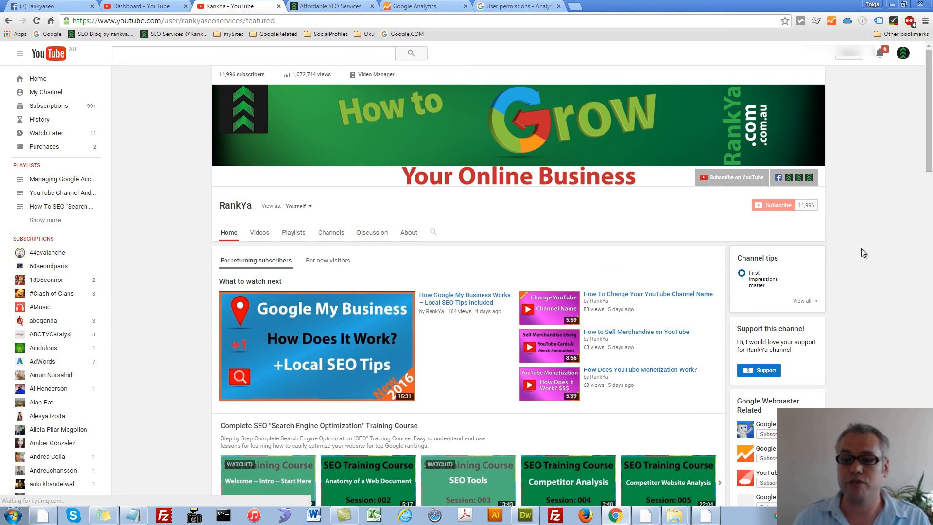